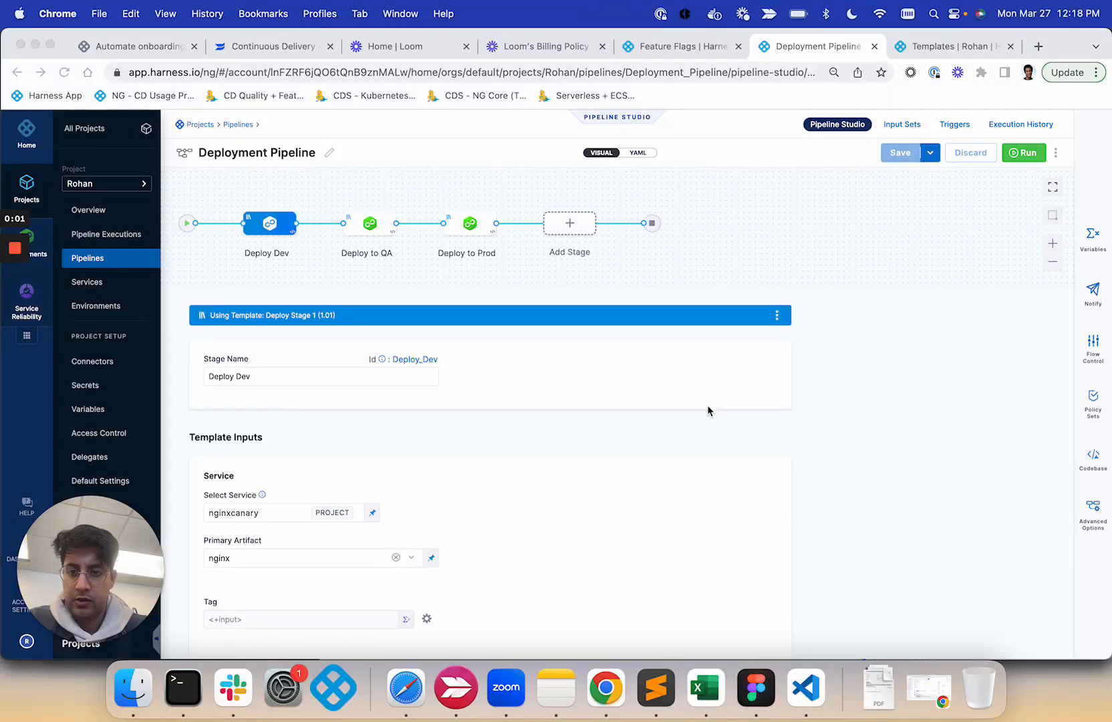
mouse_move(691, 329)
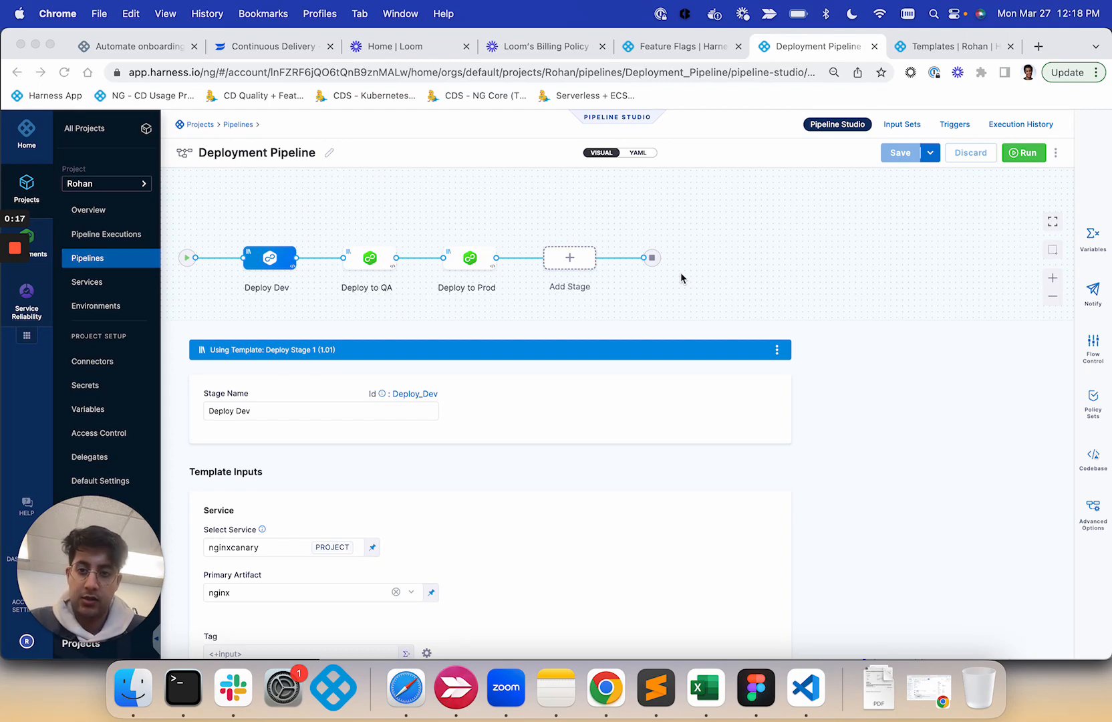
mouse_move(501, 342)
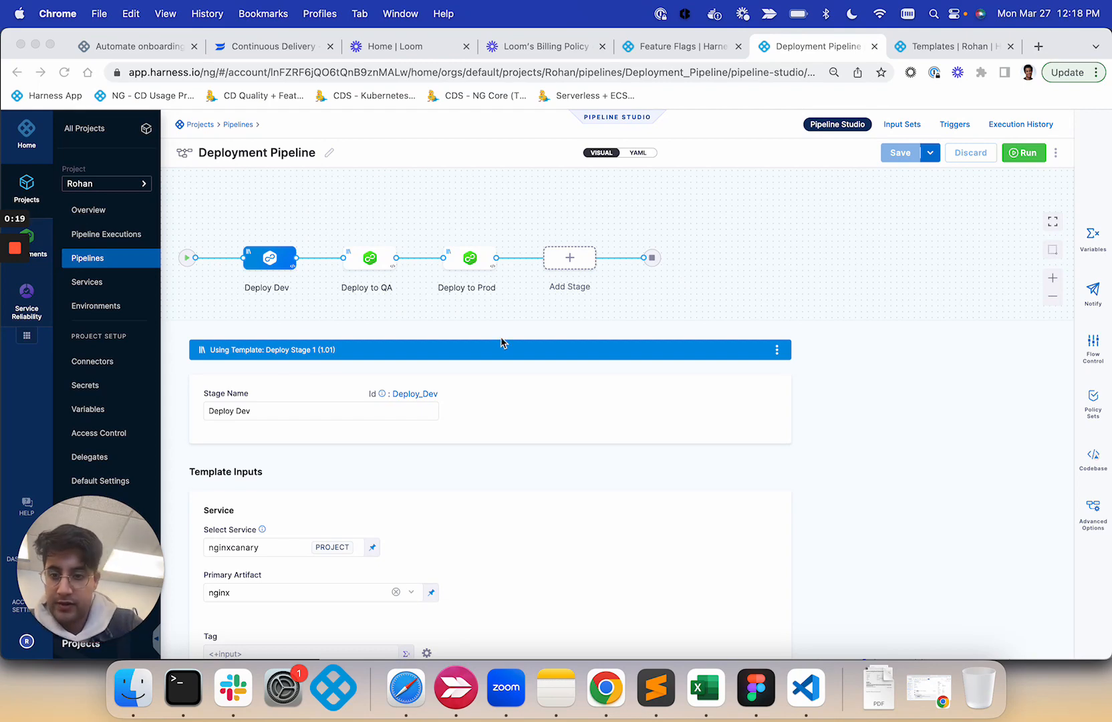
Review the Deploy Dev template inputs and switch to the Deploy to QA stage
scroll("down", 3)
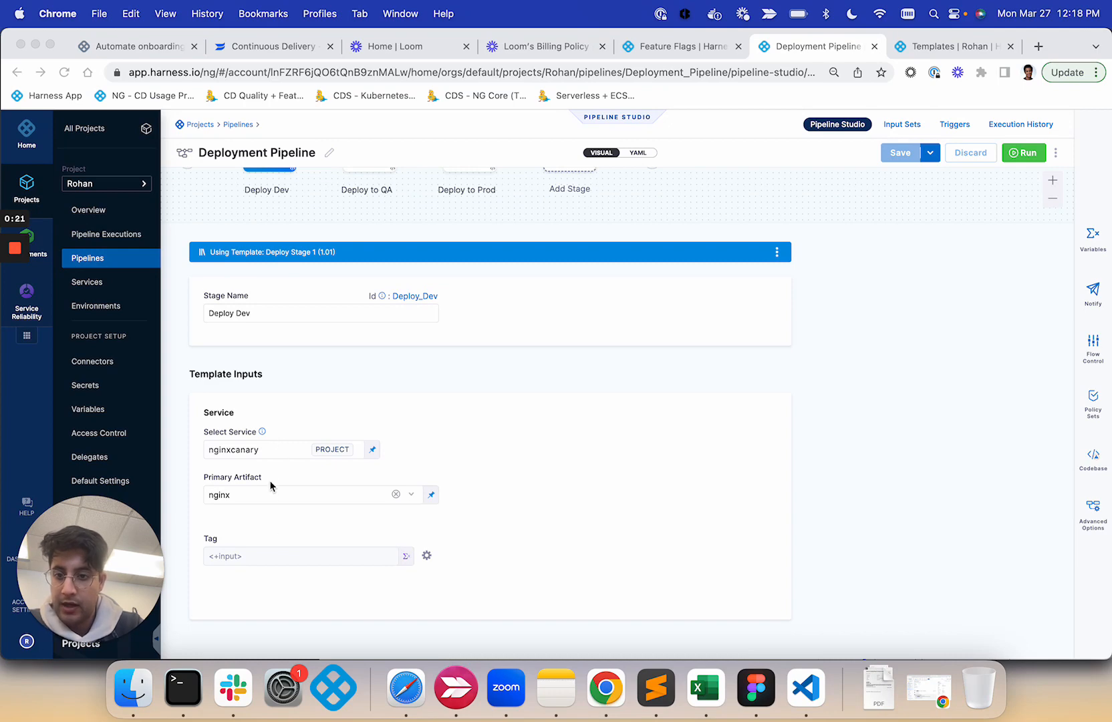
left_click(368, 258)
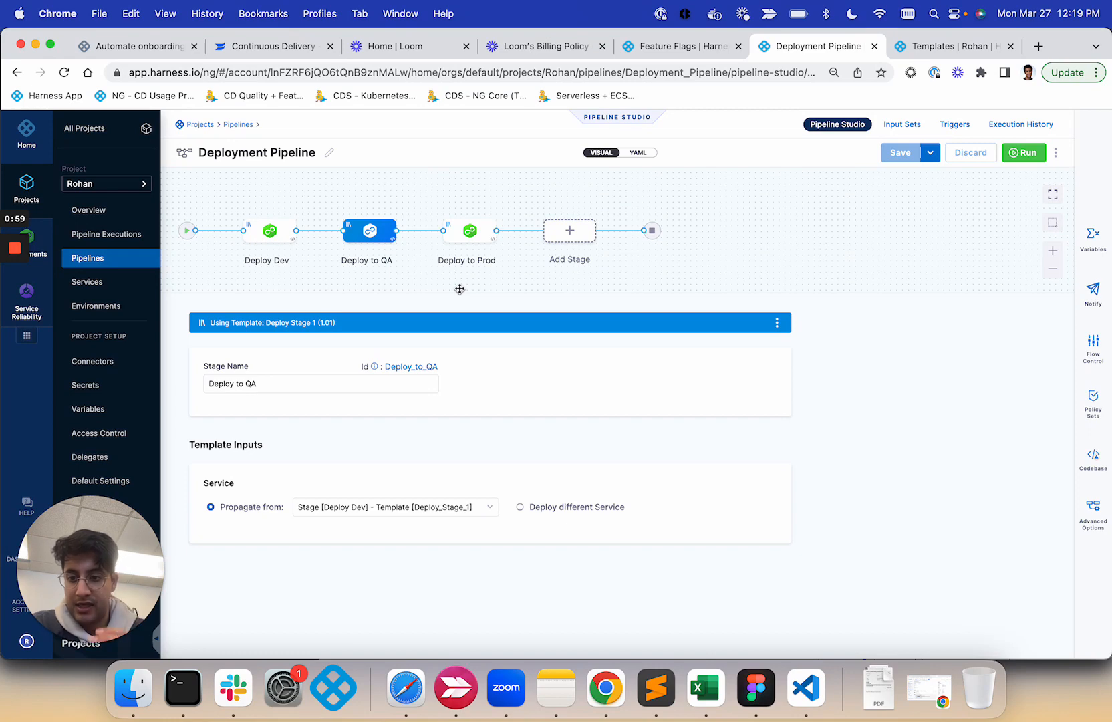
Compare the Deploy Dev and Deploy to QA stages, ending on Deploy Dev with its nginxcanary service
left_click(268, 230)
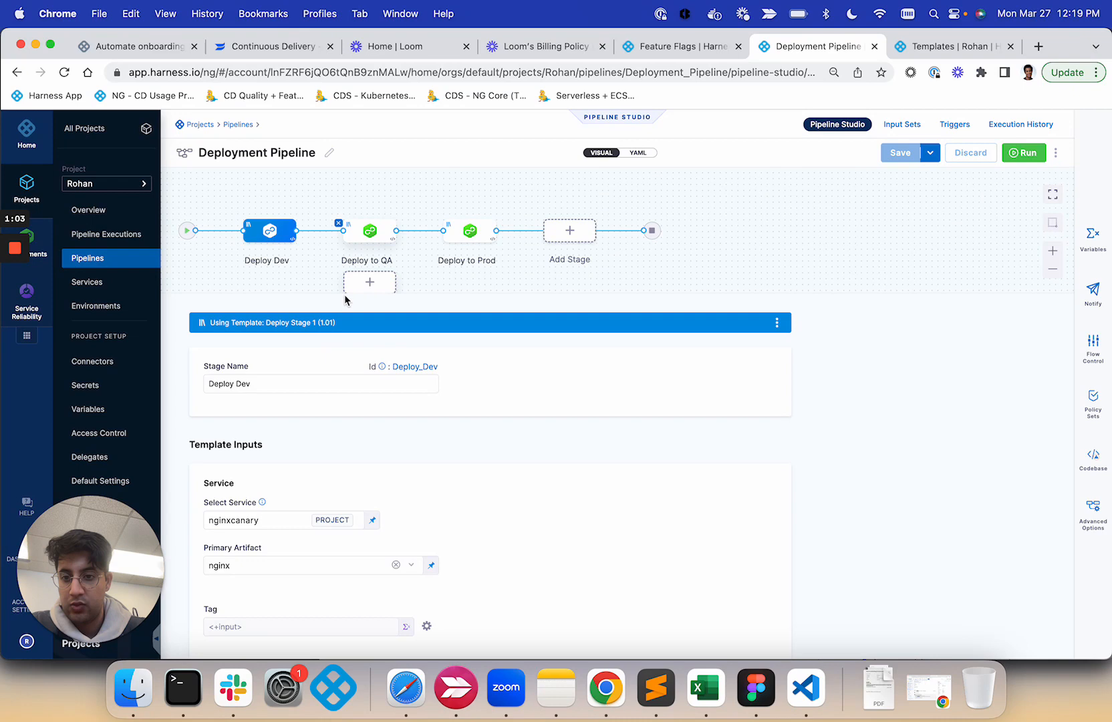
left_click(368, 230)
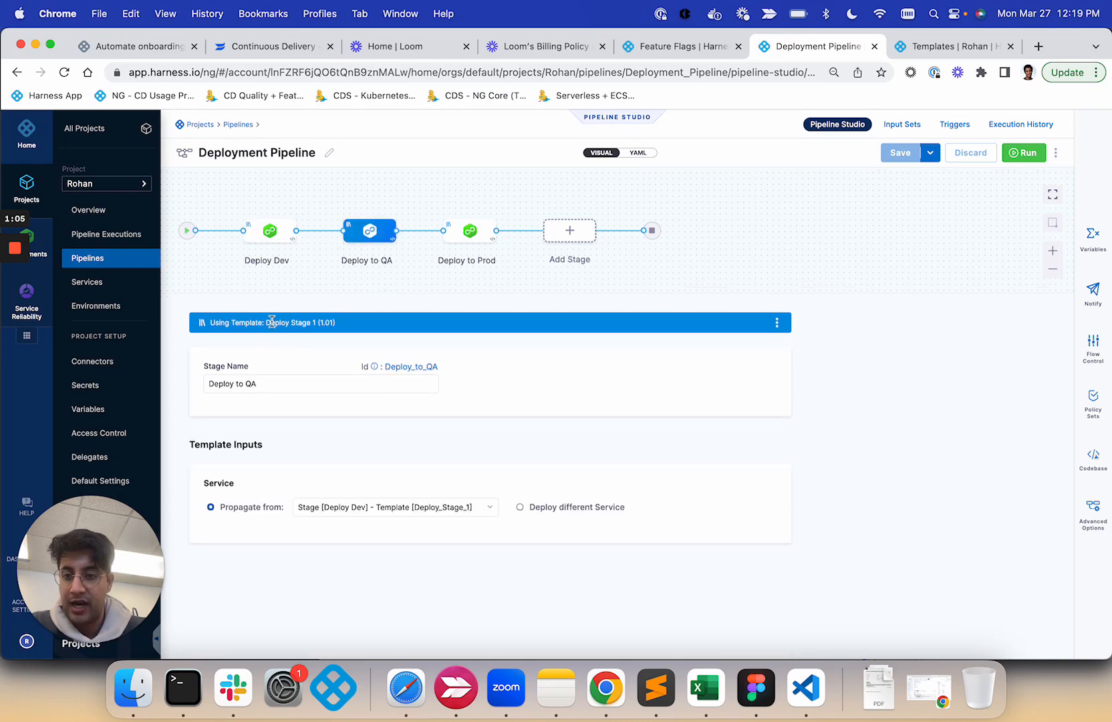
mouse_move(294, 487)
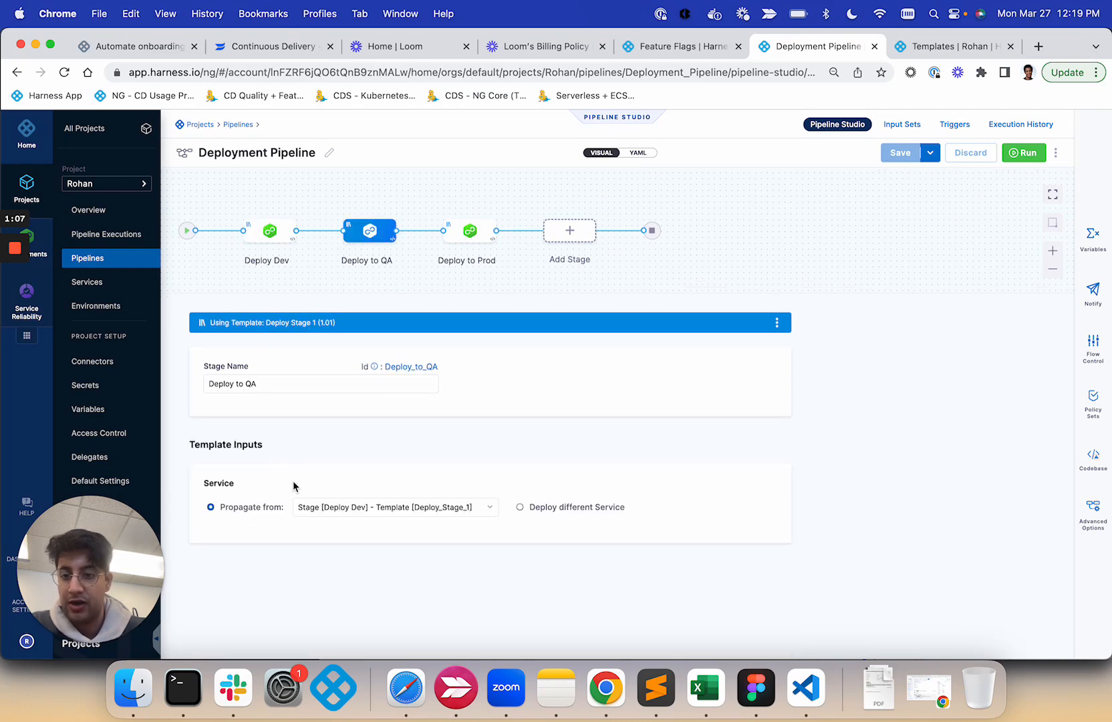
mouse_move(376, 530)
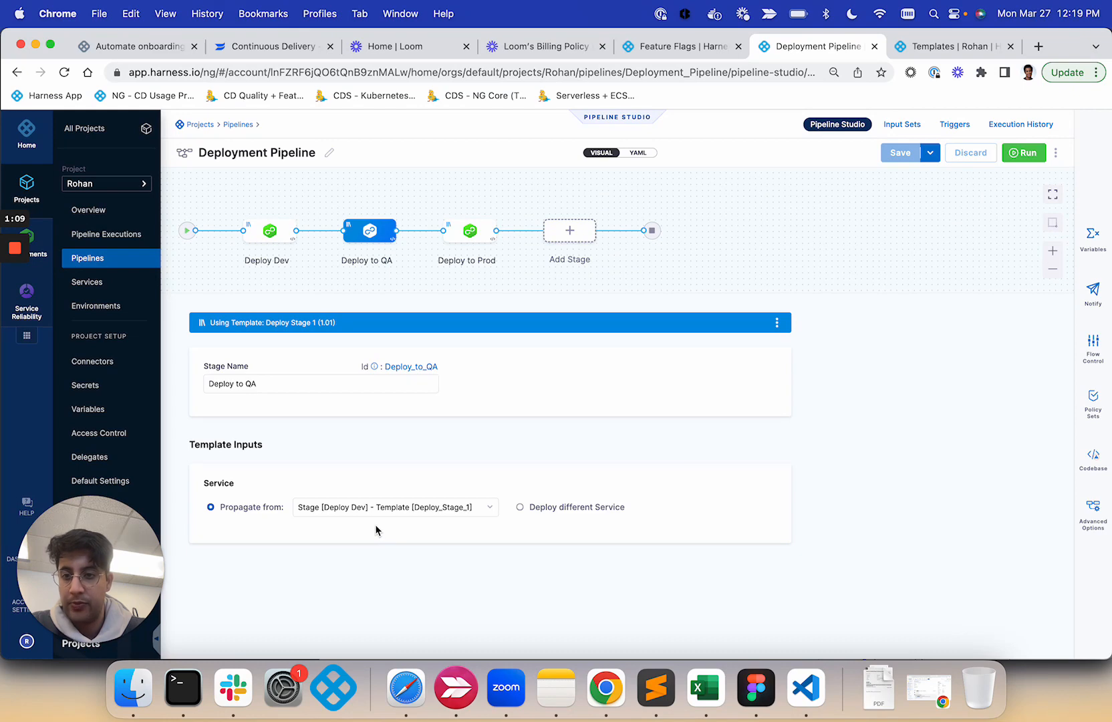
left_click(267, 230)
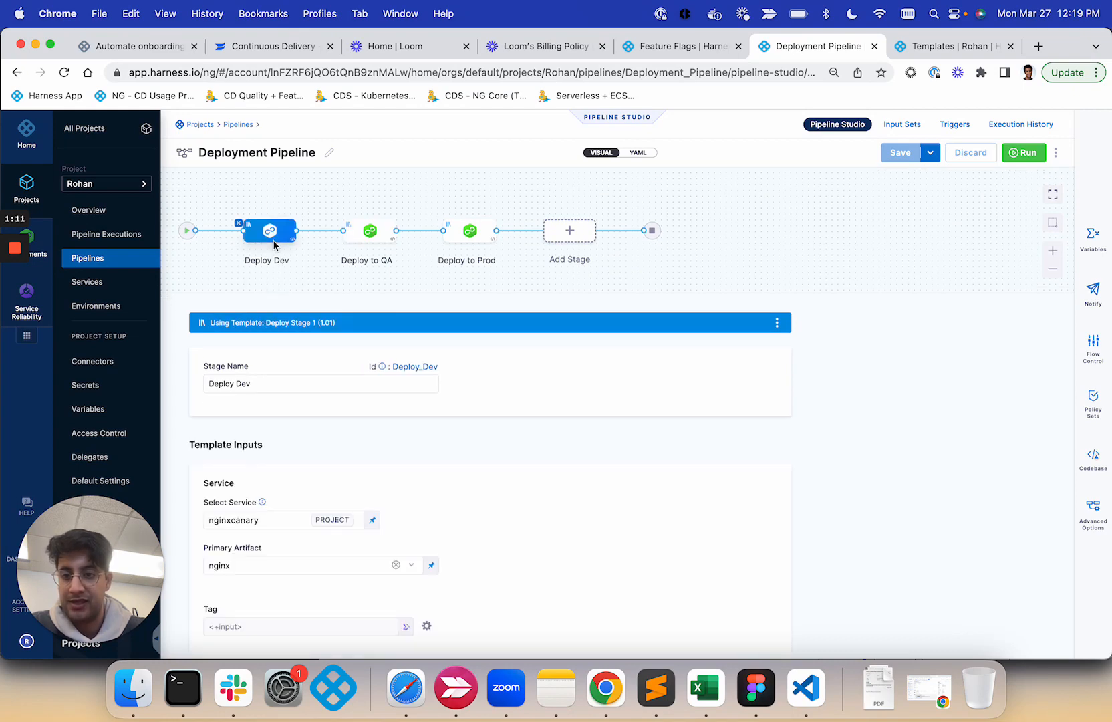
left_click(368, 230)
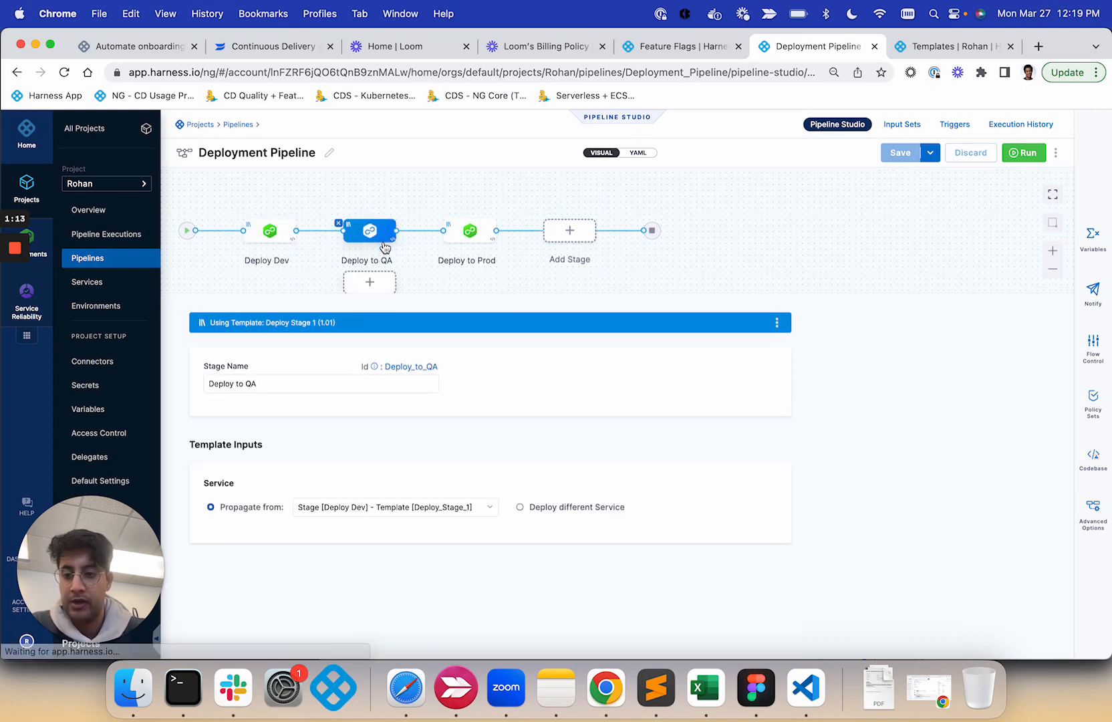
left_click(269, 230)
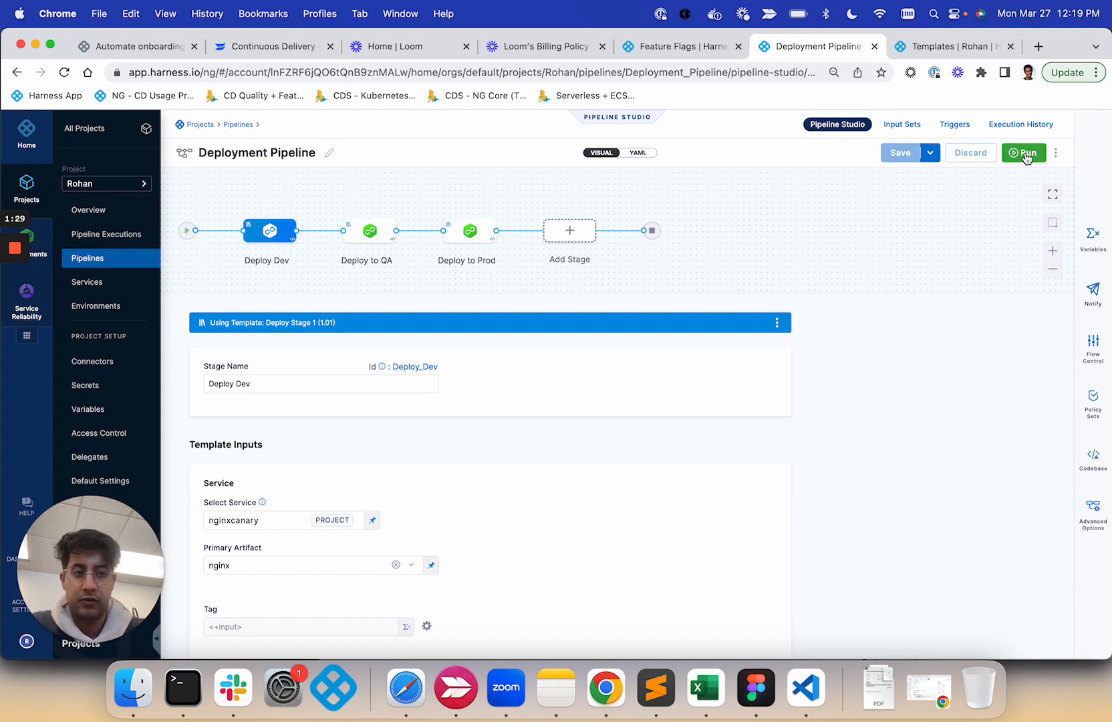
Start a run of the Deployment Pipeline and try loading image tags, dismissing the no-delegate error
left_click(1024, 152)
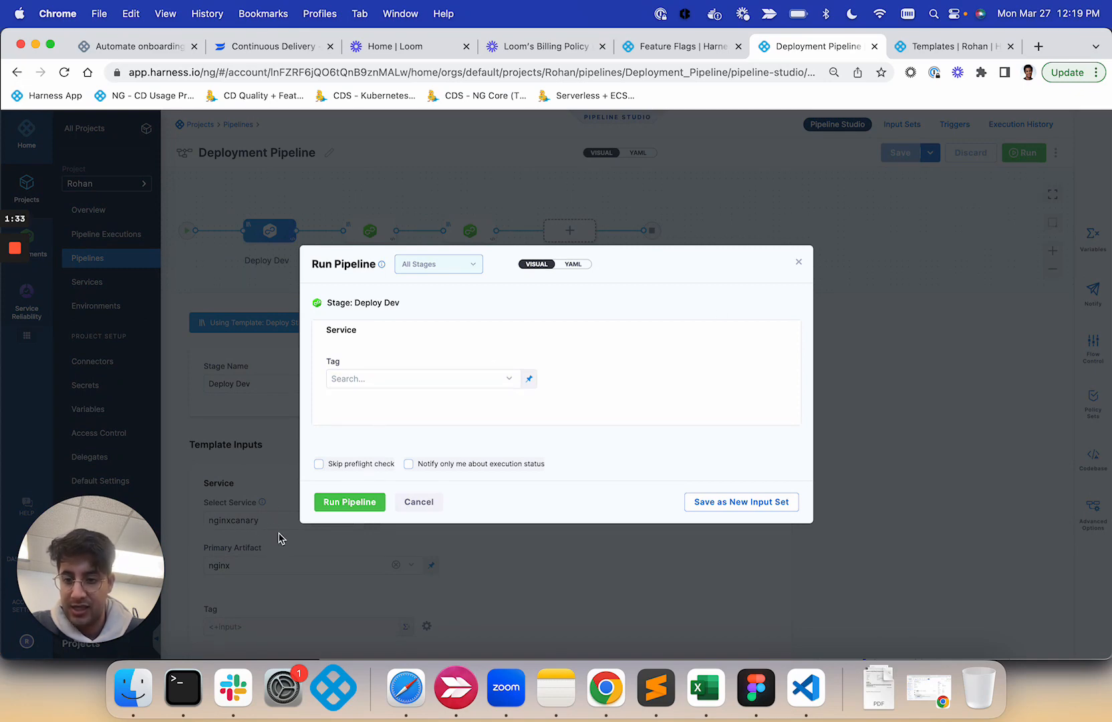
mouse_move(260, 575)
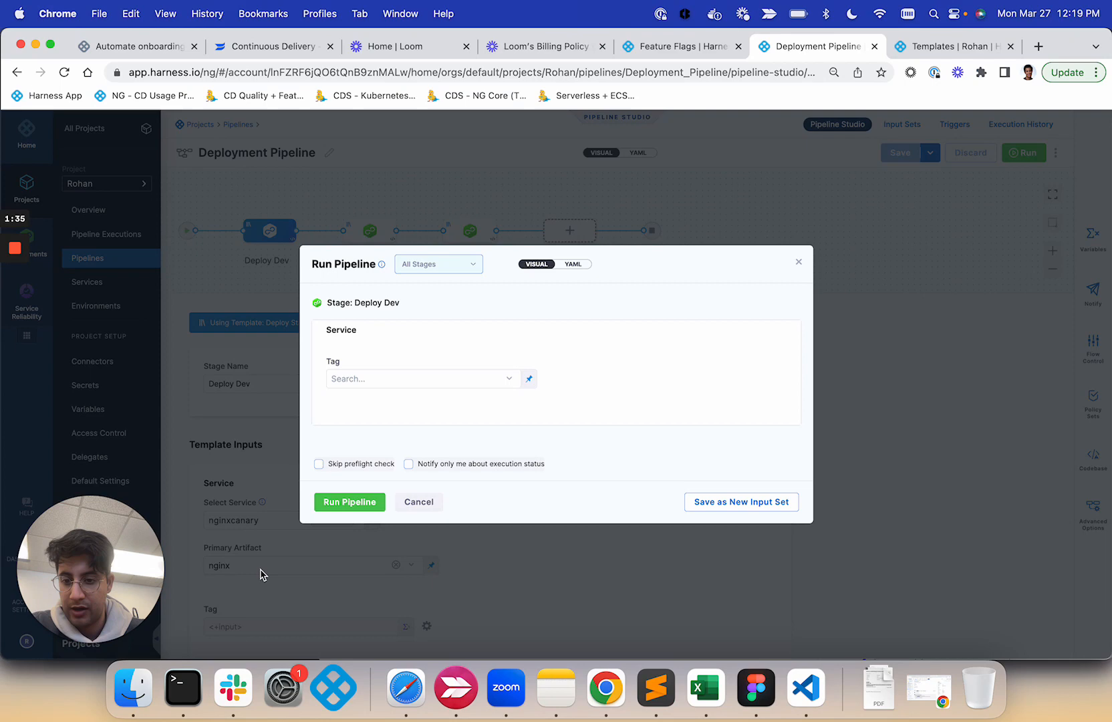
left_click(419, 378)
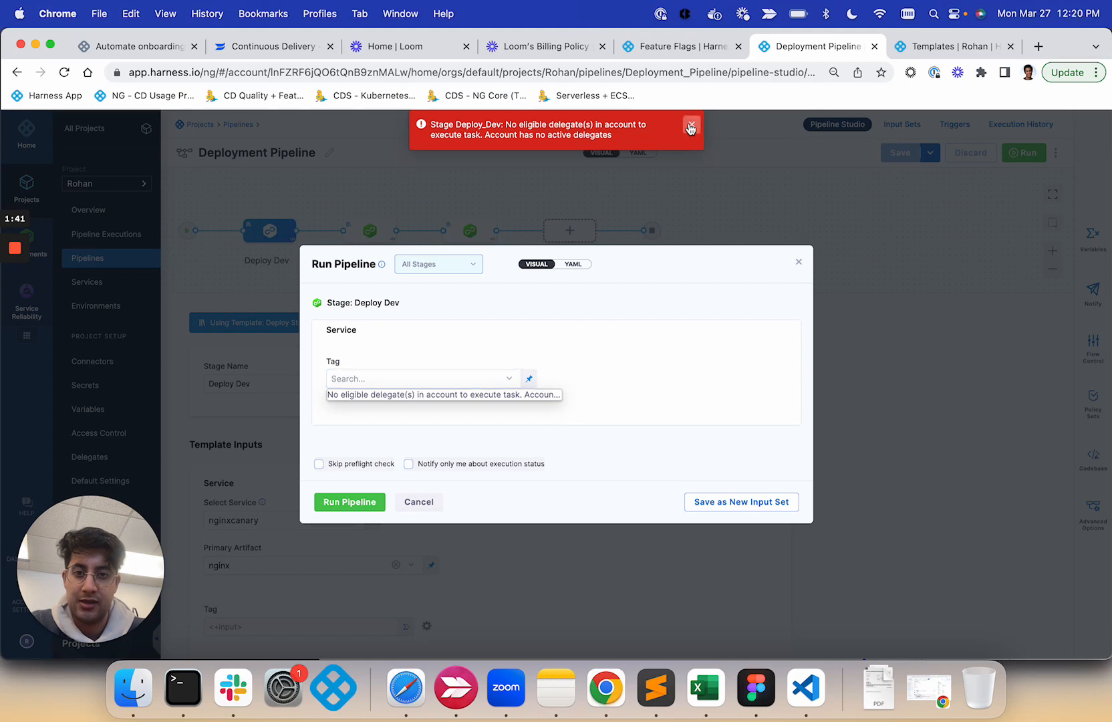
left_click(690, 127)
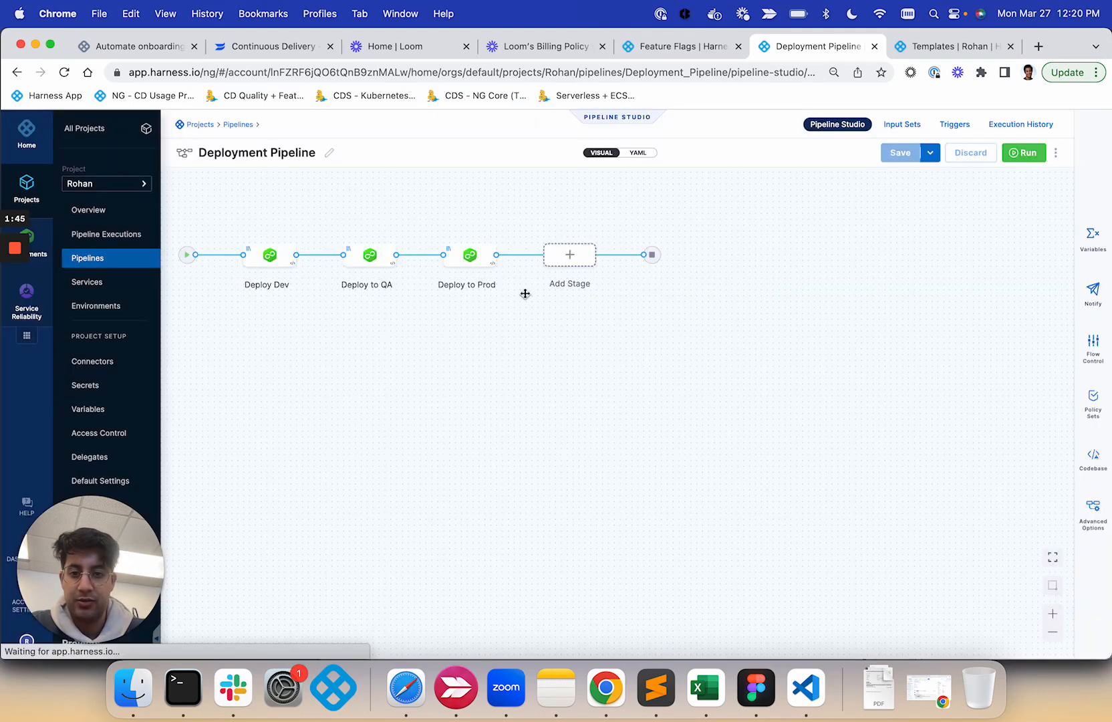
Leave the run form and show the Deploy Dev stage's nginxcanary template inputs
left_click(269, 258)
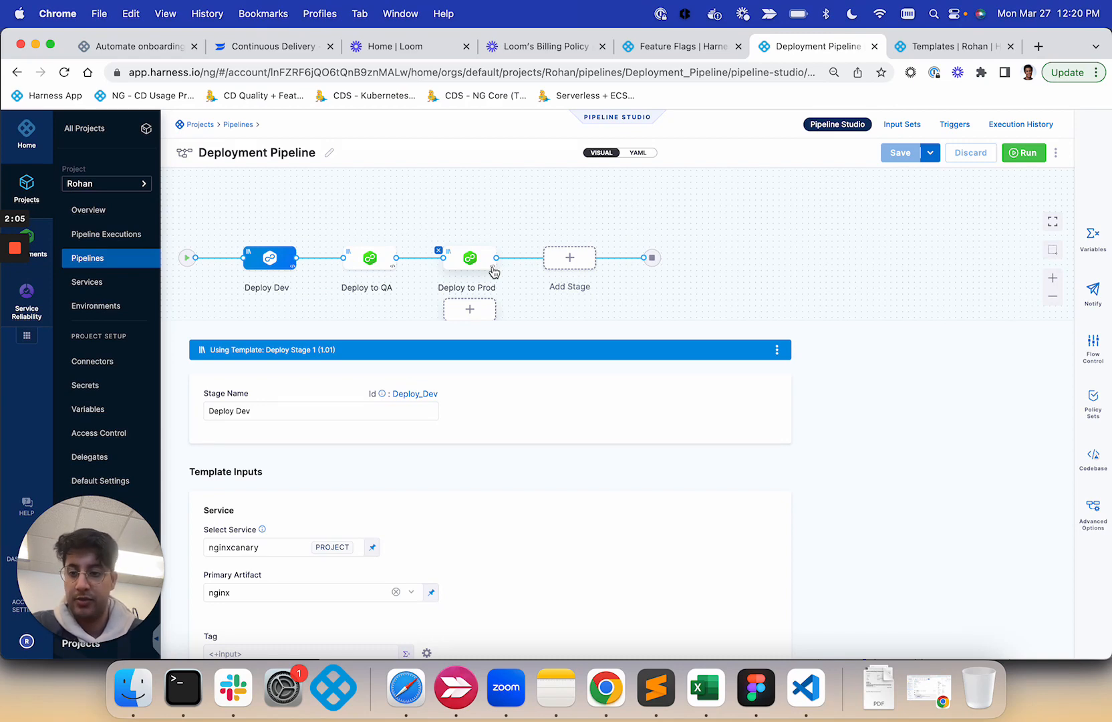
mouse_move(147, 250)
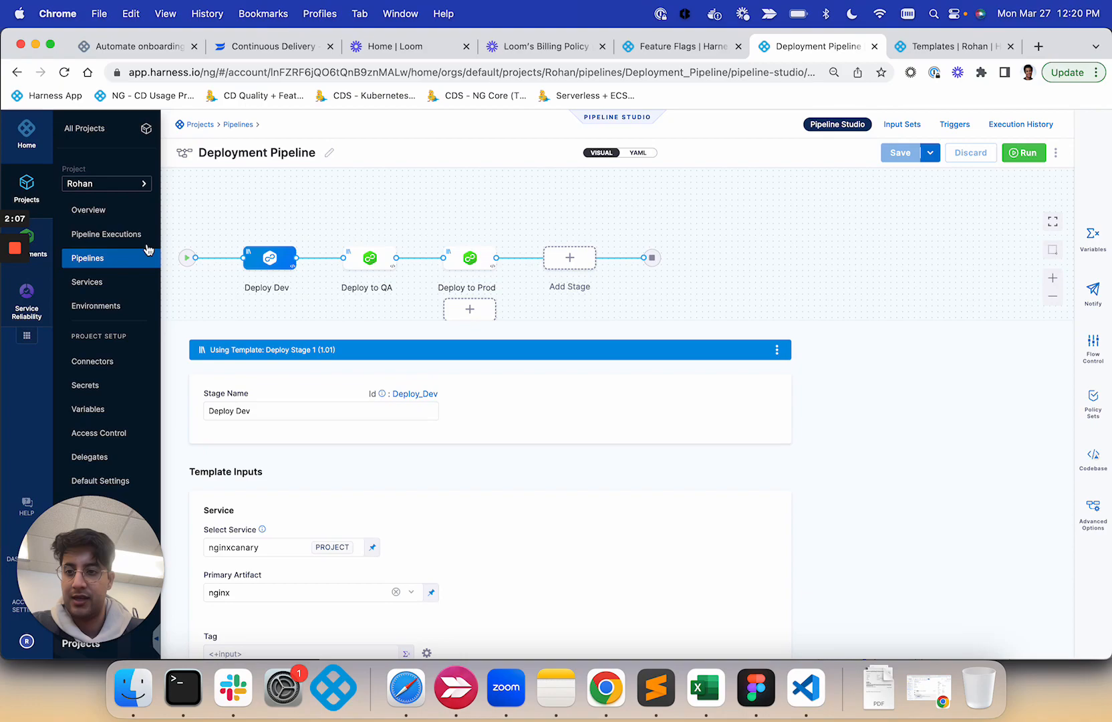